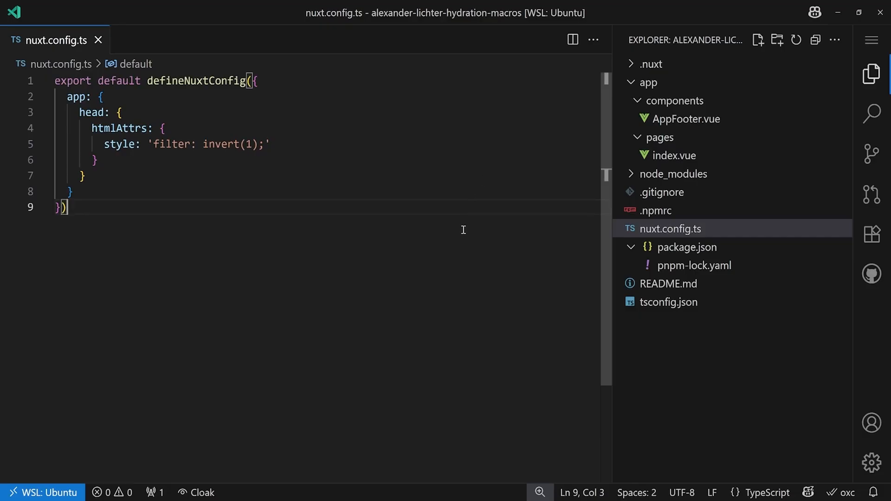
Review nuxt.config.ts, then open components/AppFooter.vue and pages/index.vue from the Explorer
key("ctrl+a")
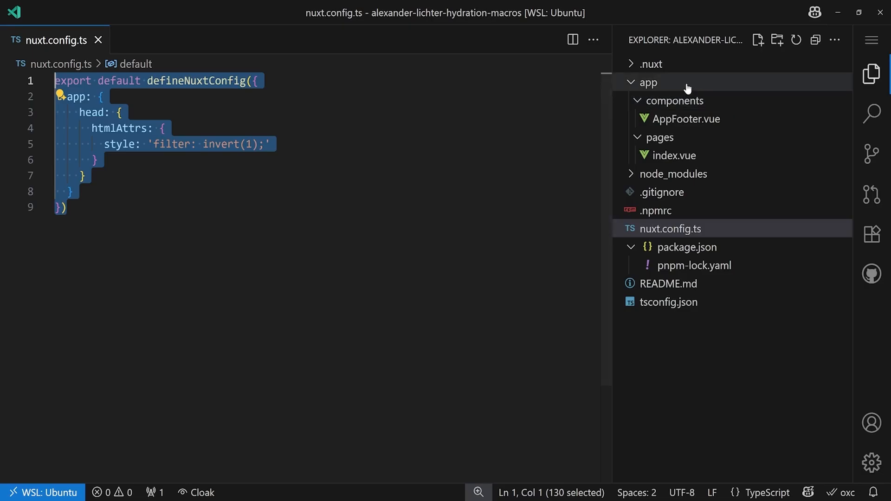
left_click(646, 82)
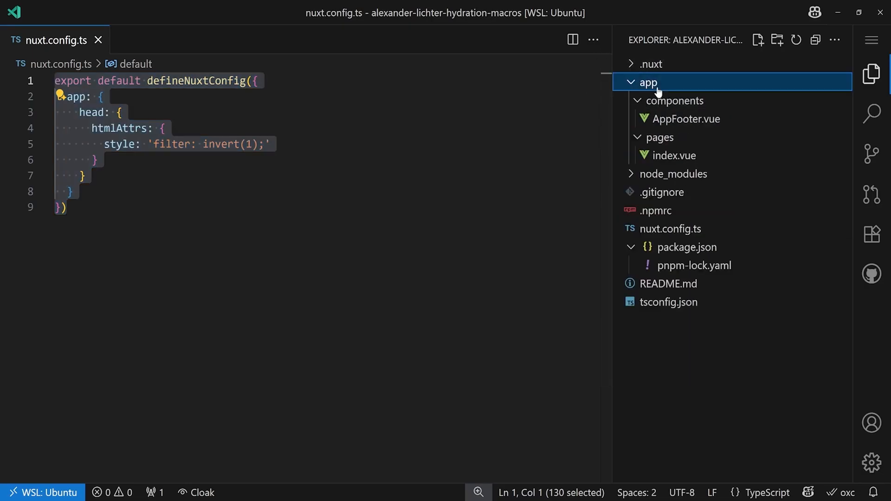
mouse_move(686, 119)
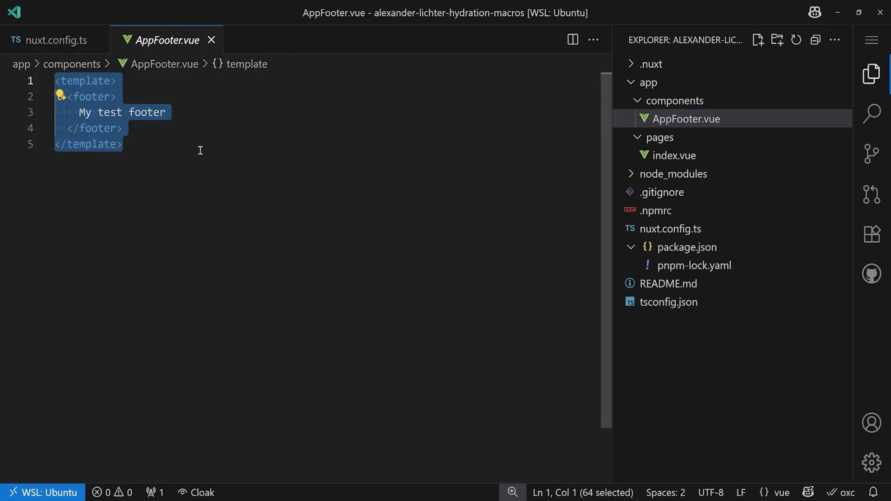
left_click(121, 143)
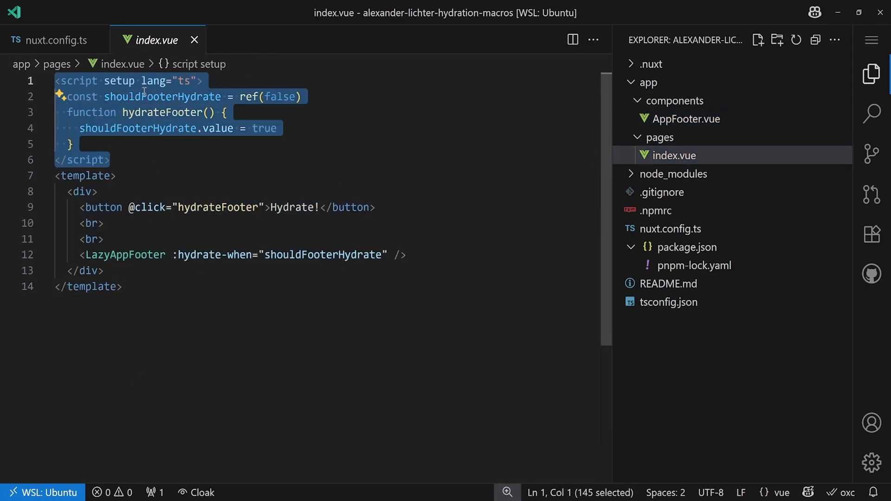
double_click(161, 96)
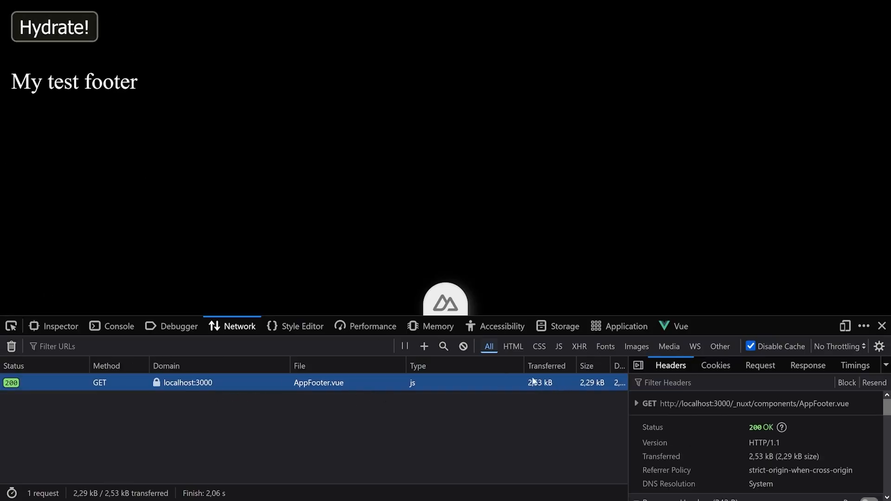
View the Response body of the AppFooter.vue network request in DevTools
left_click(807, 366)
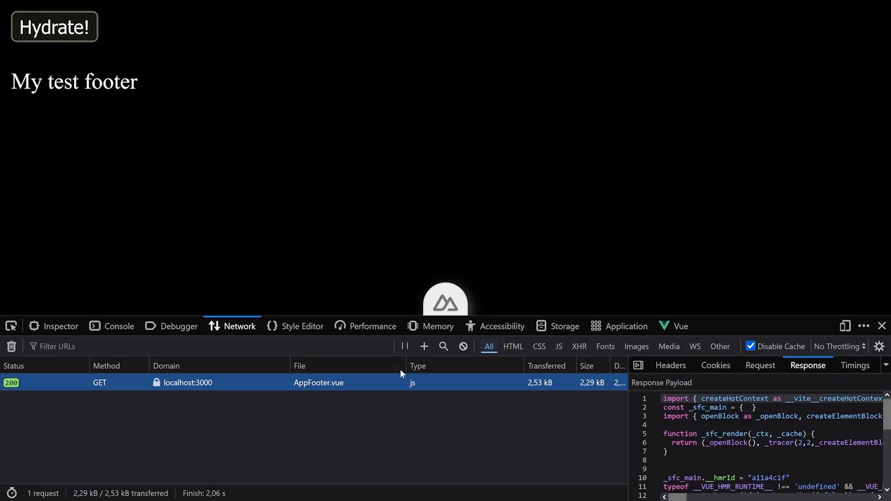
mouse_move(194, 49)
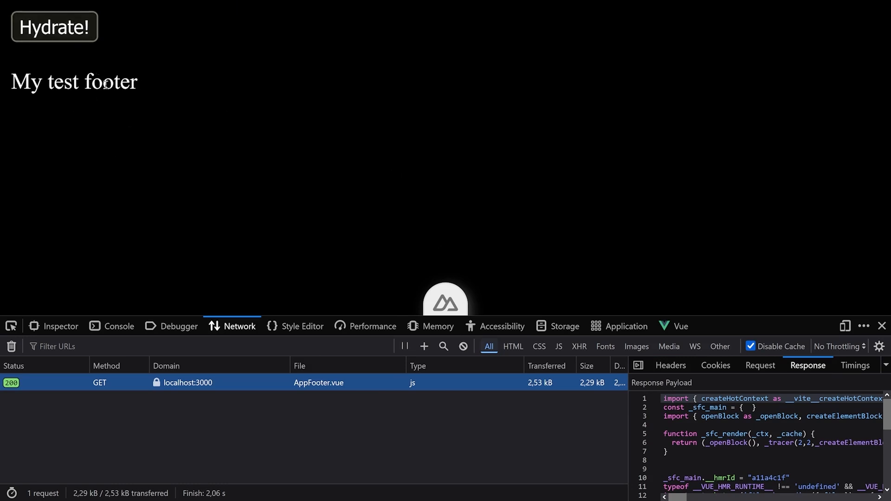
mouse_move(162, 96)
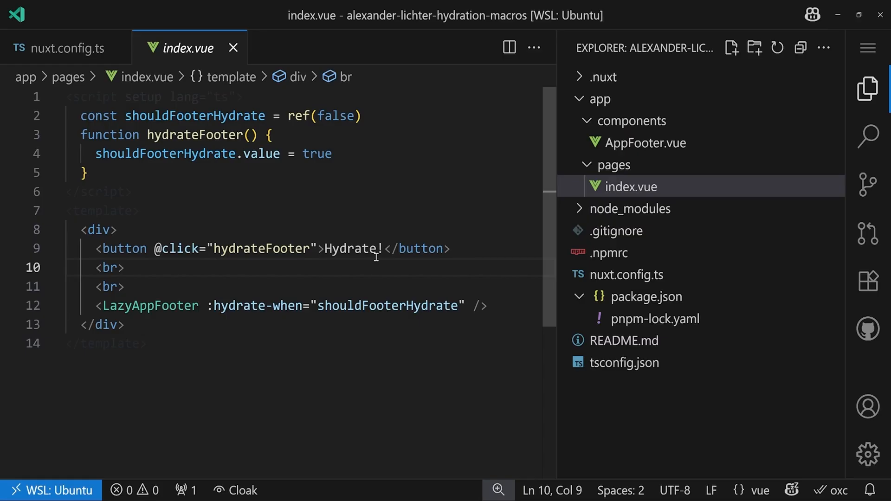
mouse_move(607, 252)
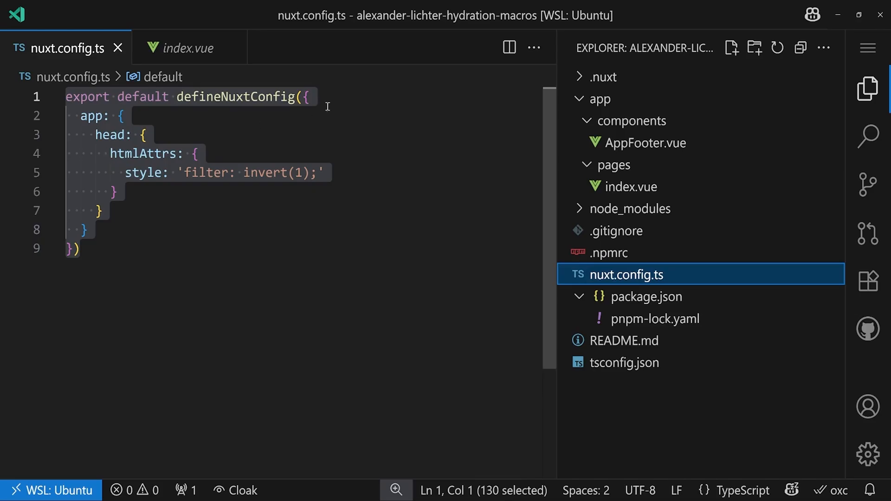
Add components: false and imports: { autoImport: false } inside defineNuxtConfig
key("Enter")
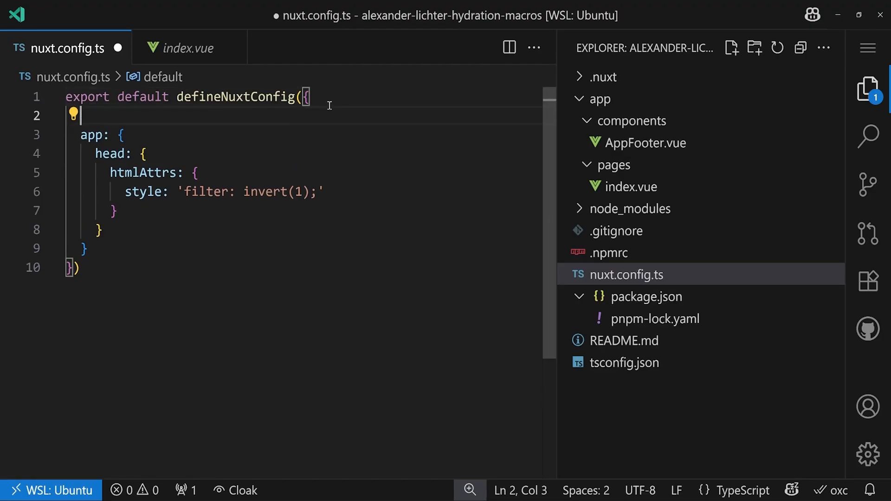
type("components:")
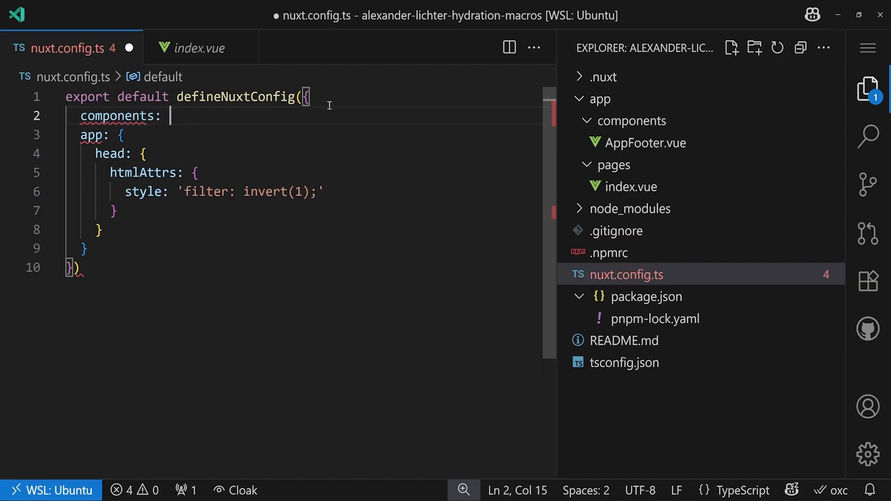
type("false,")
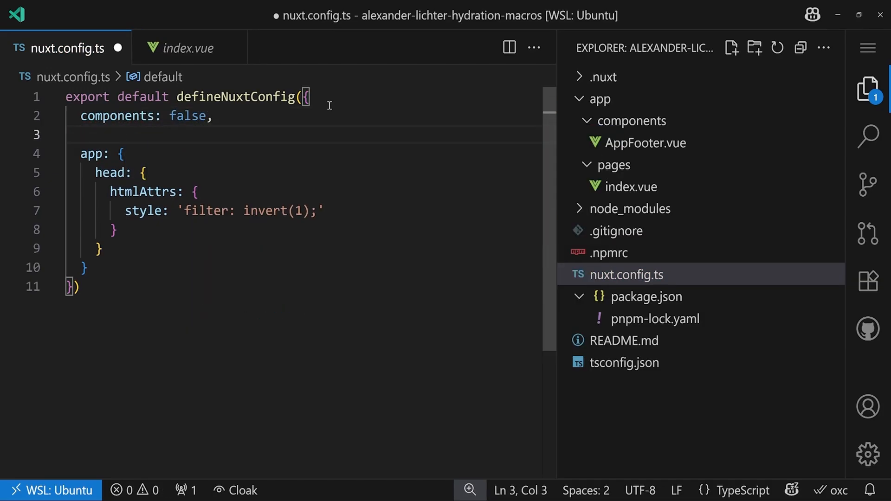
type("imports: {}")
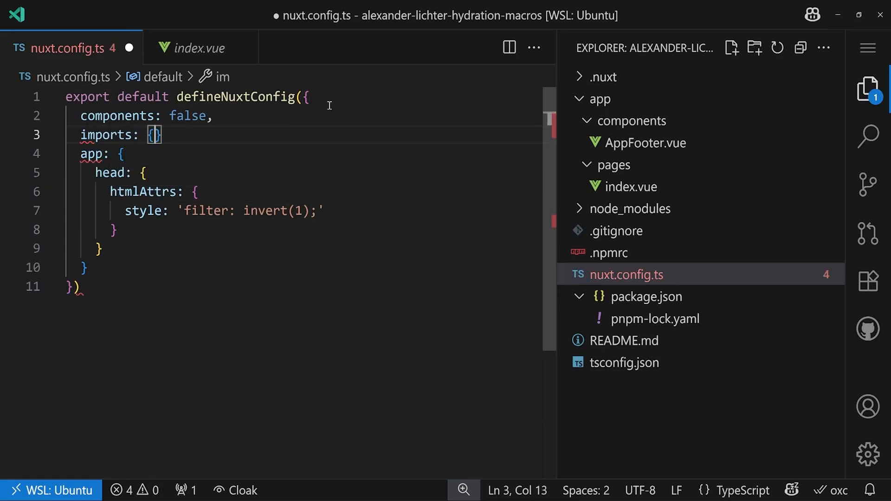
type("autoImport: false")
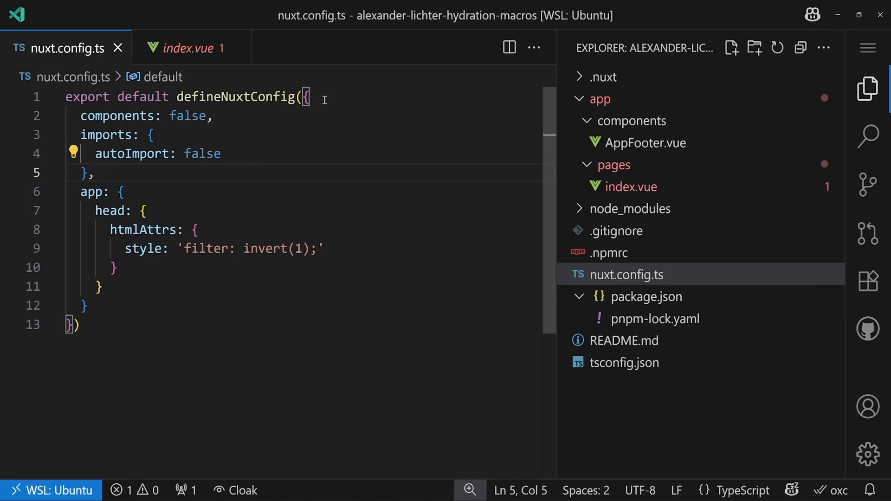
In index.vue, Quick Fix the undefined ref to import it, sourcing from 'vue'
left_click(190, 48)
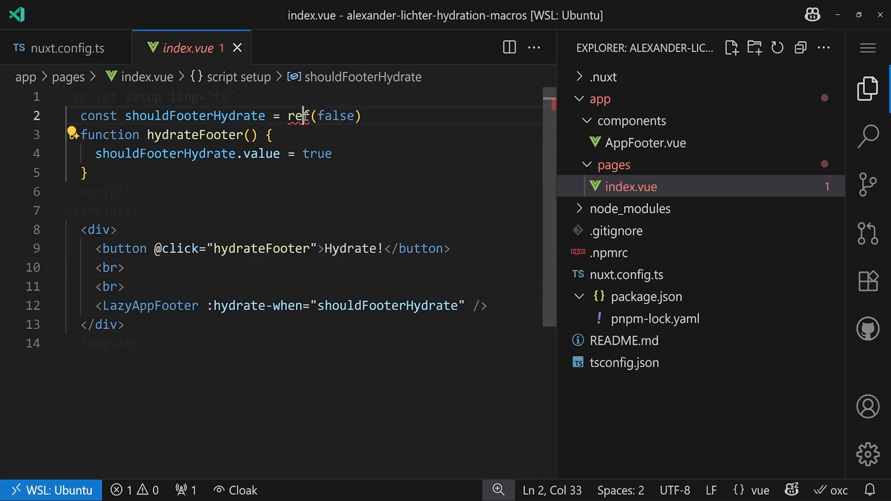
left_click(297, 116)
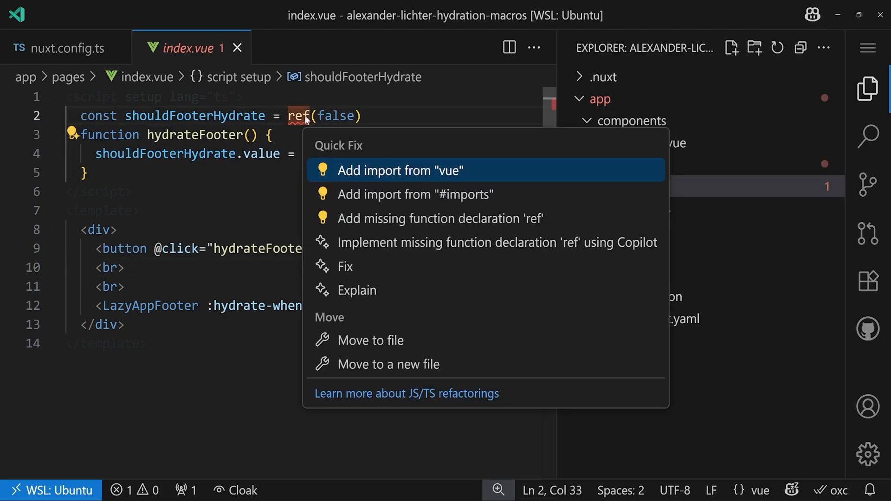
left_click(414, 194)
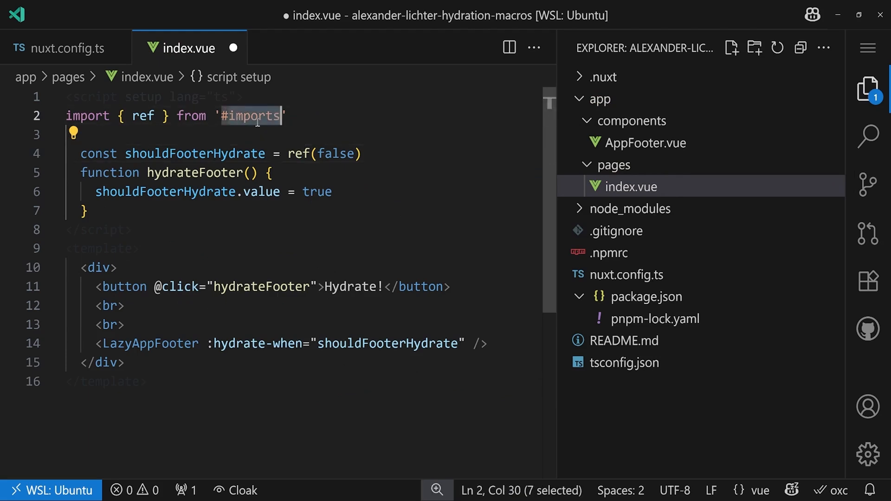
type("vue")
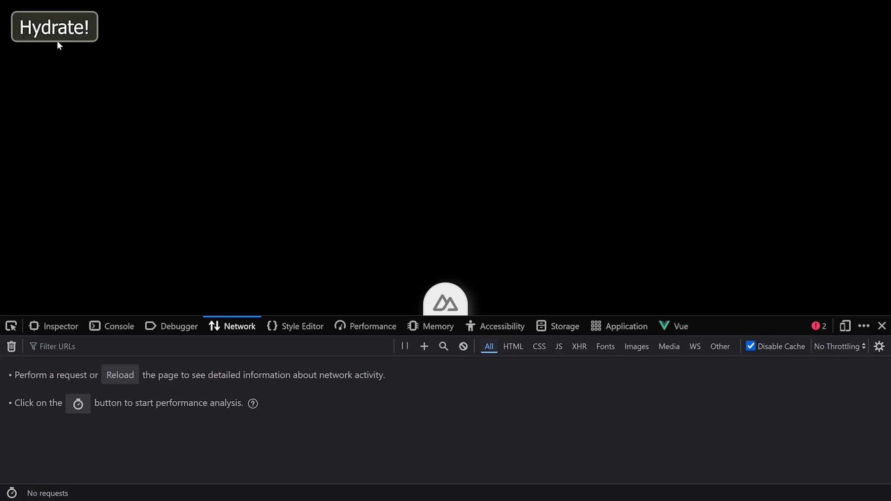
Hydrate the footer on the reloaded page, observing no footer and no network requests
left_click(60, 326)
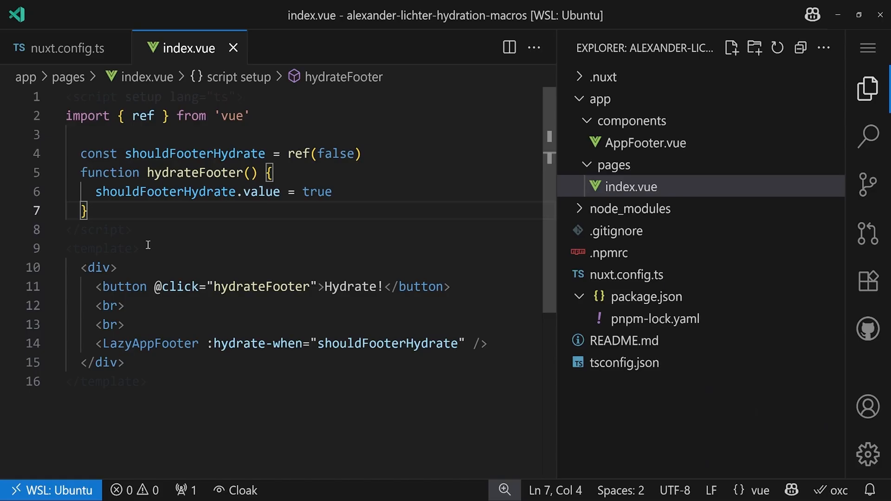
Add import AppFooter from '~/components/AppFooter.vue' and rename the tag to LazyAppFooter
double_click(150, 344)
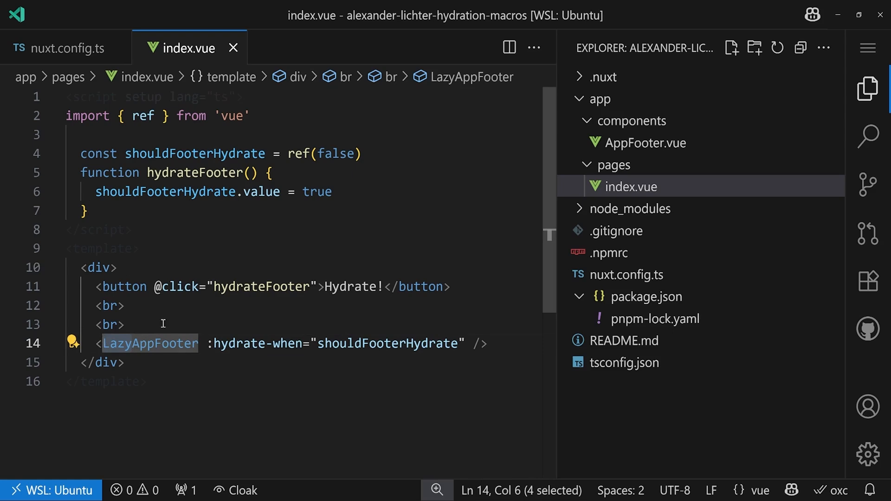
type("AppFooter")
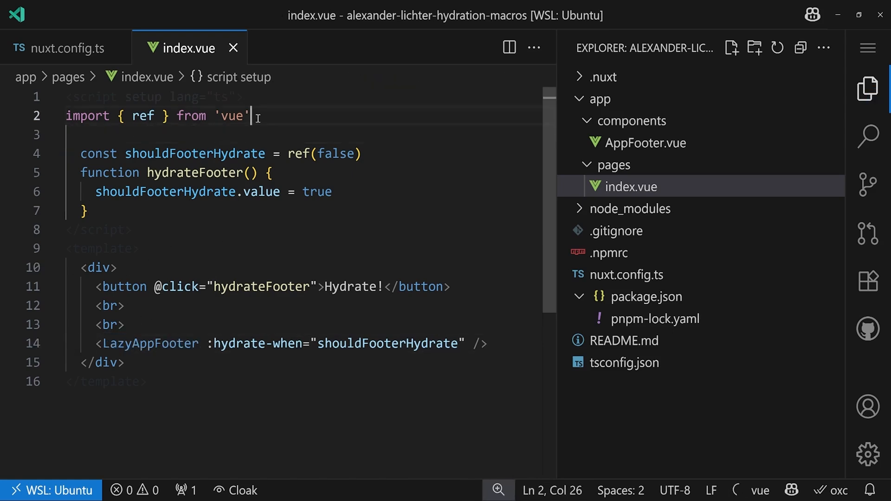
type("import {}")
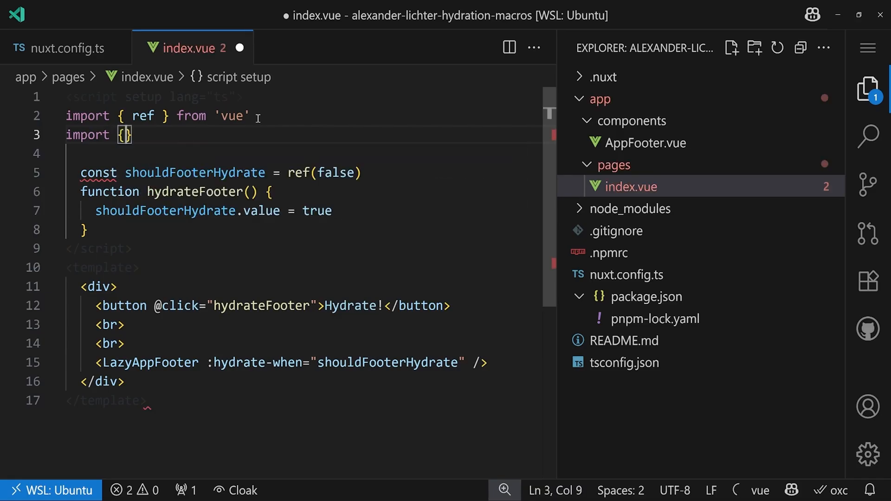
type("AppFooter from '~/components/AppFooter.vue'")
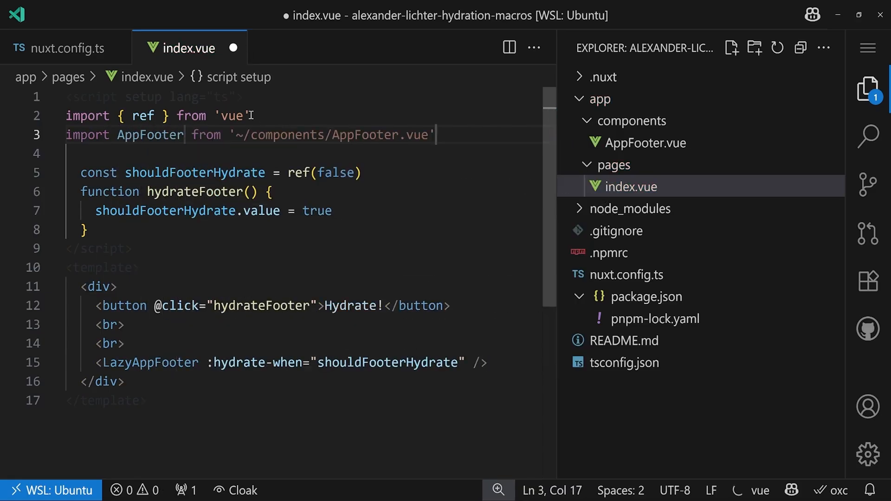
type("La")
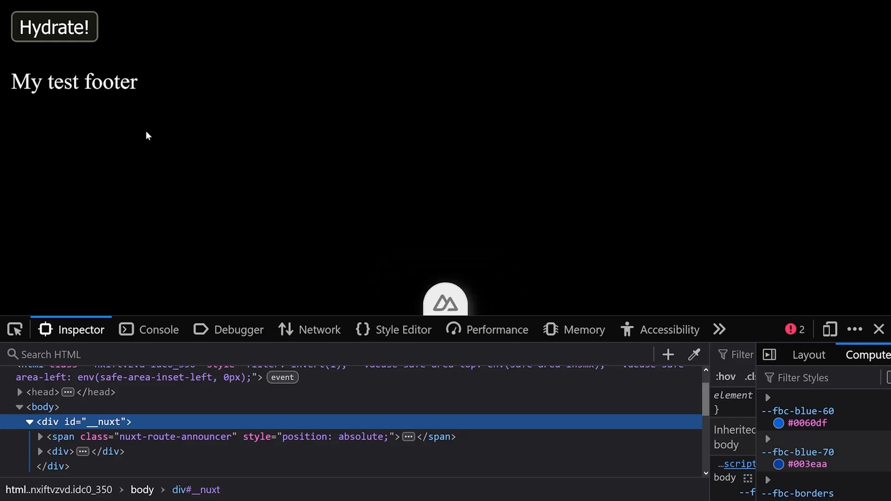
Clear and re-record network requests on reload, filter URLs to Footer, and view AppFooter.vue's Response
left_click(318, 329)
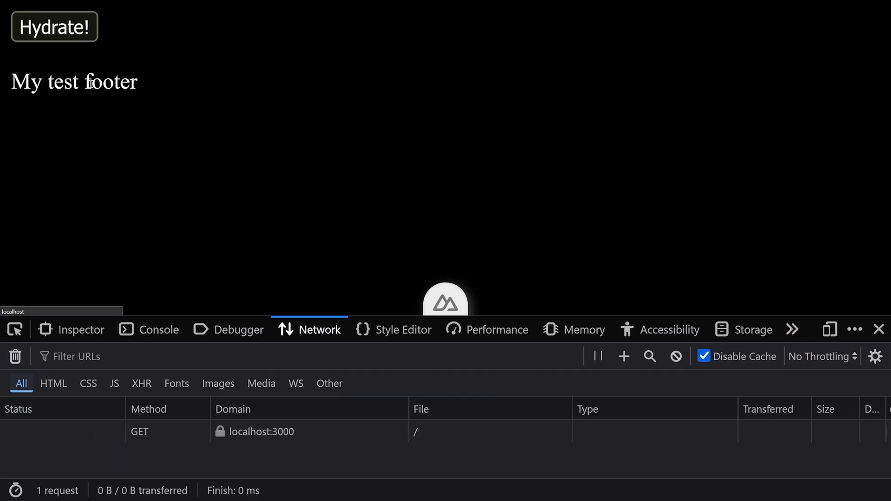
mouse_move(334, 128)
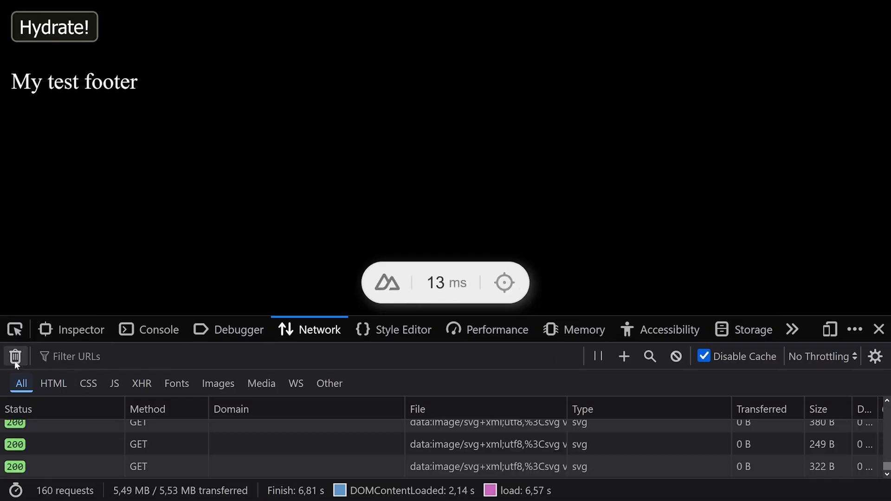
left_click(16, 357)
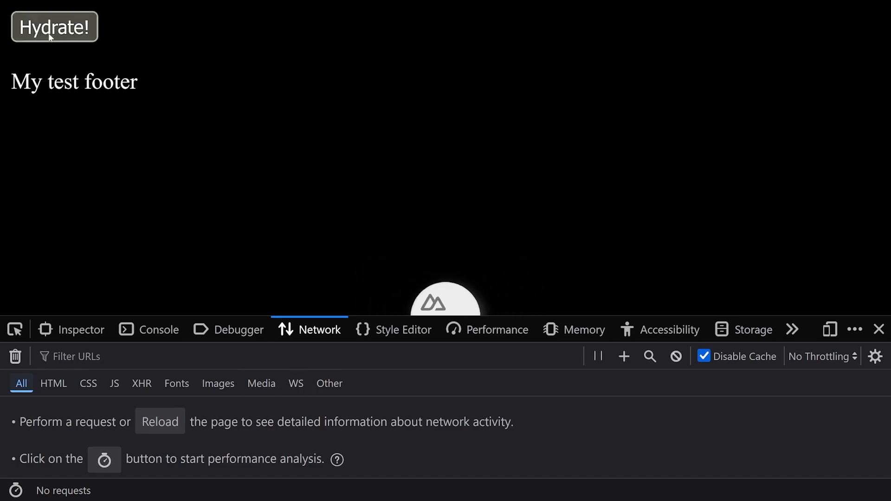
left_click(54, 27)
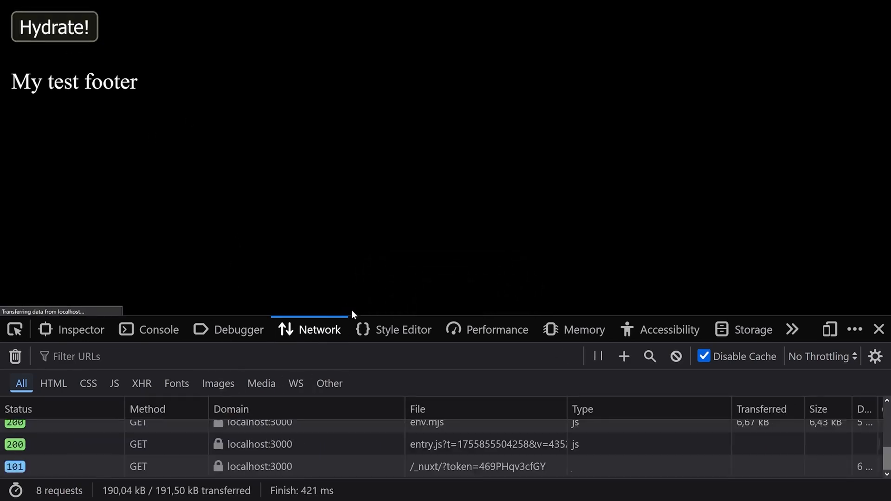
left_click(171, 215)
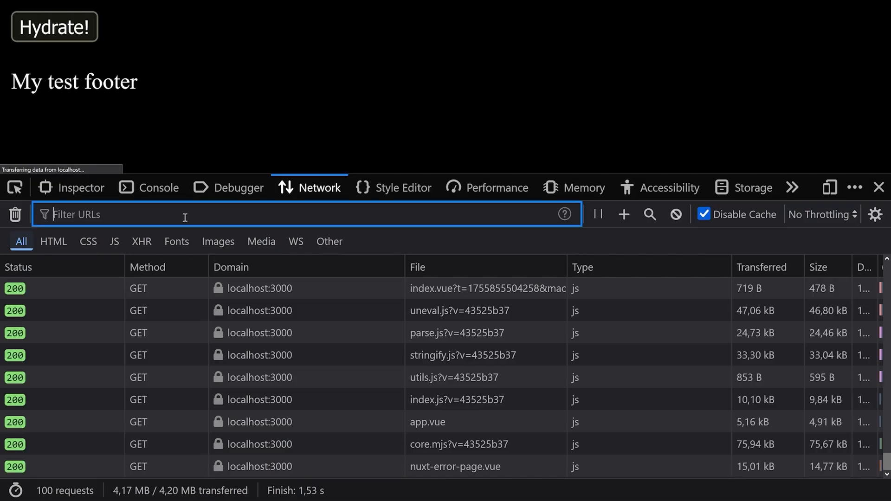
type("Footer")
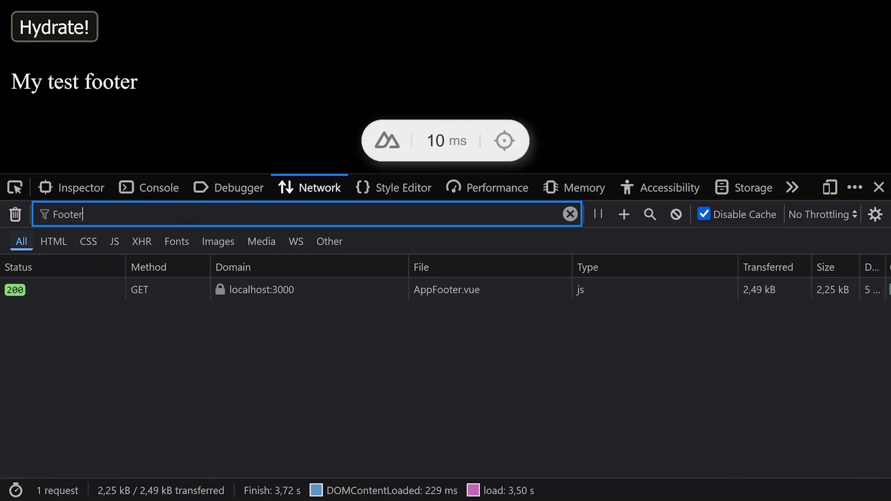
left_click(284, 290)
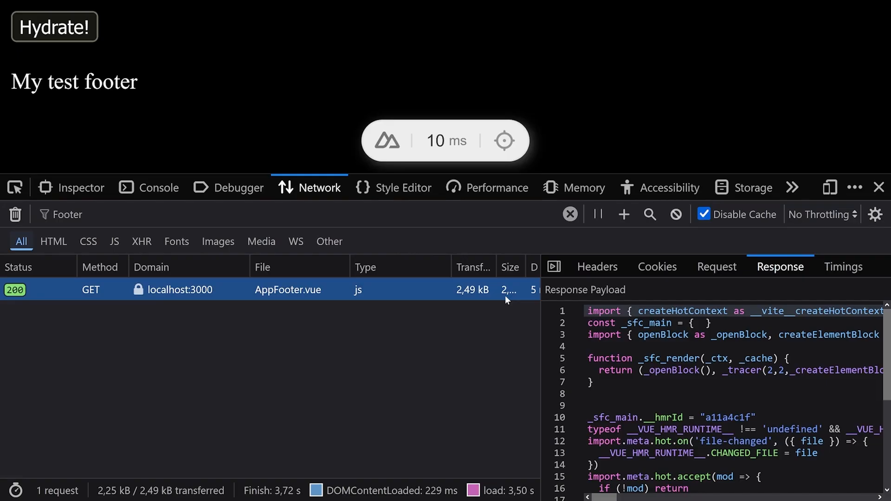
left_click(878, 188)
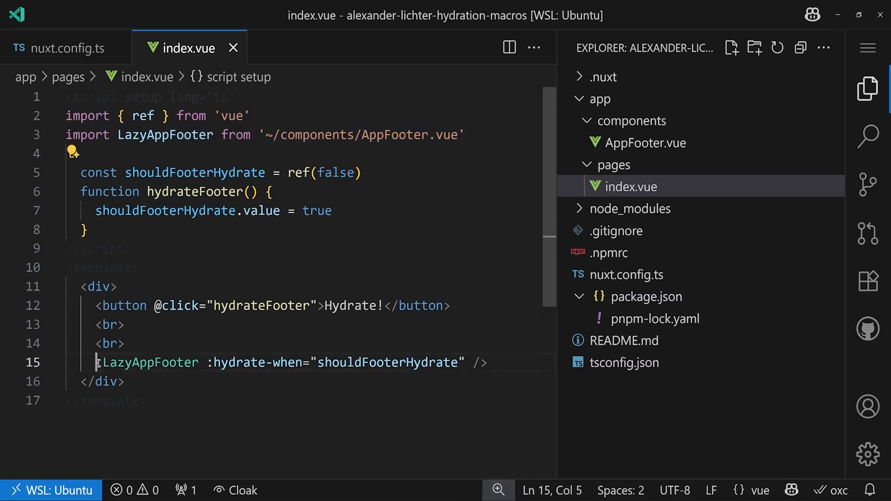
Define const LazyAppFooter = defineAsyncComponent(() => import(...)) after the imports
double_click(235, 362)
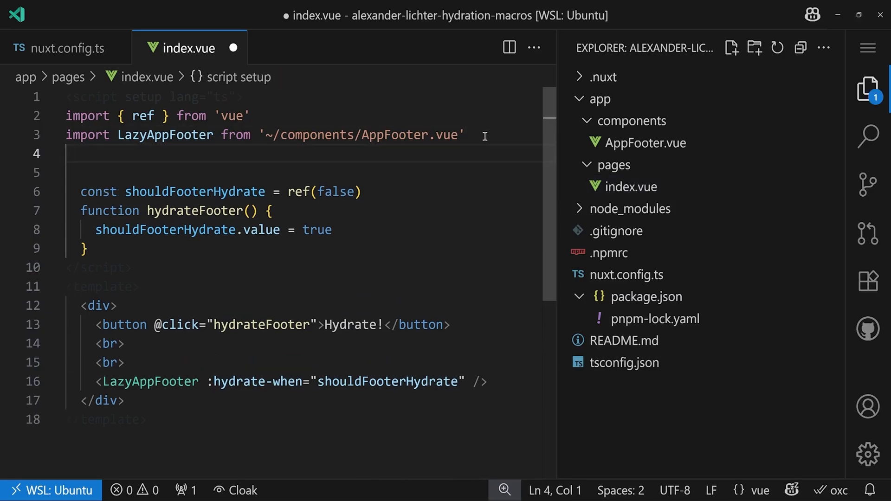
type("const")
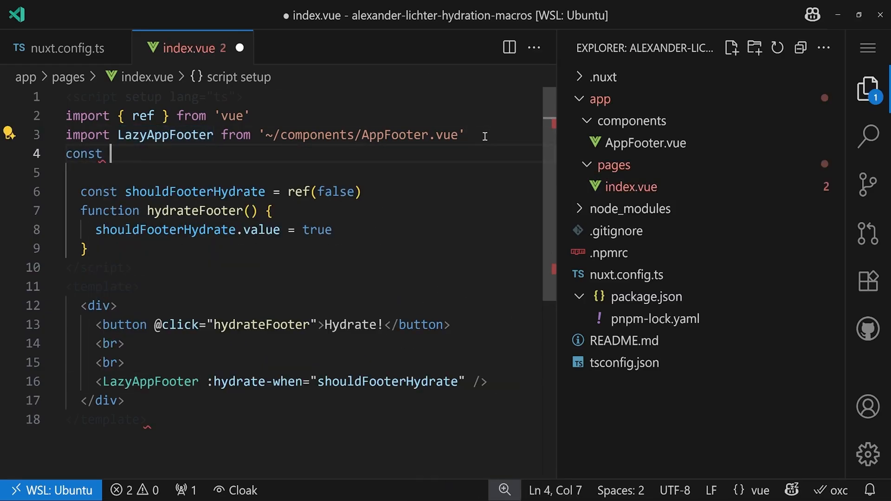
type("LazyAppFooter = i")
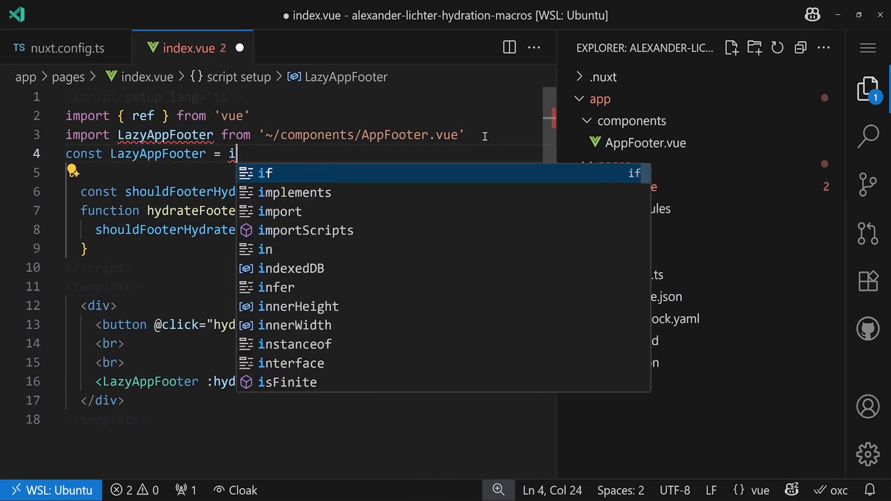
type("defie")
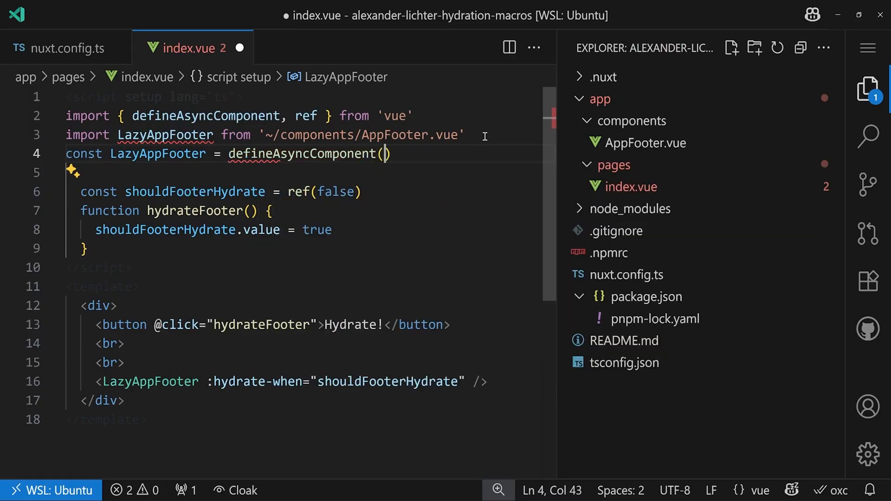
type("() => import('~/components/AppF")
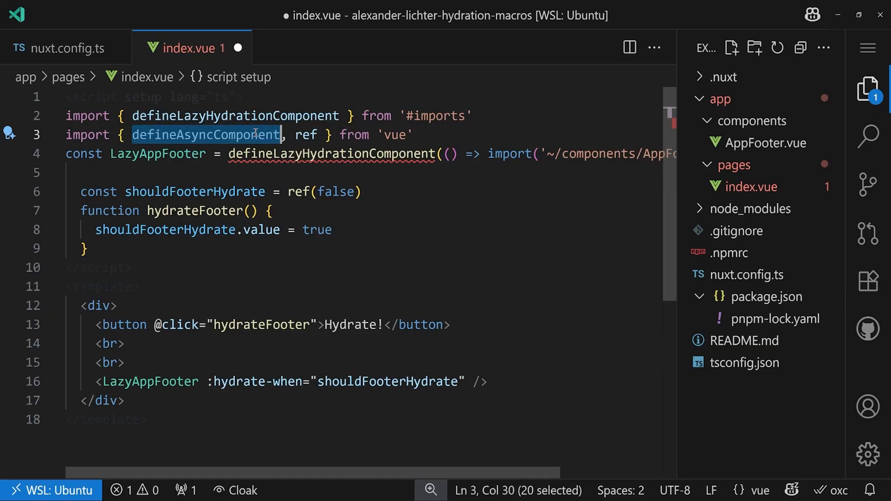
Remove the unused defineAsyncComponent import from vue and save index.vue
key("Delete")
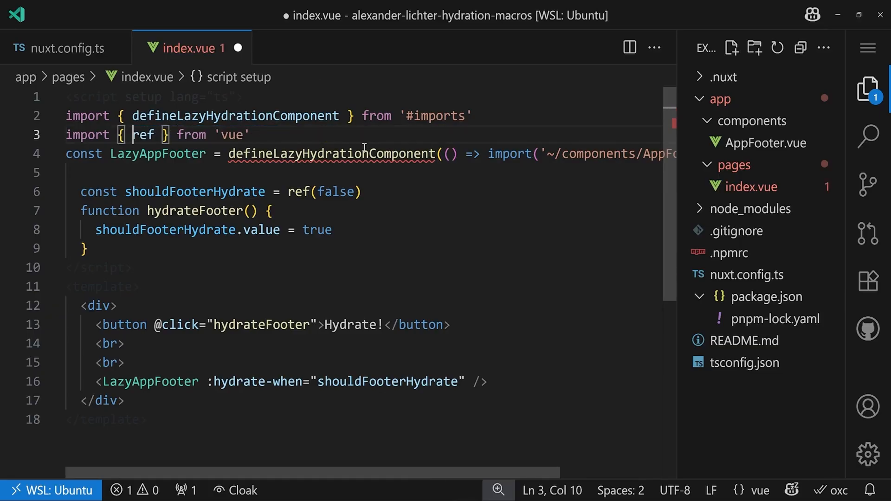
mouse_move(327, 153)
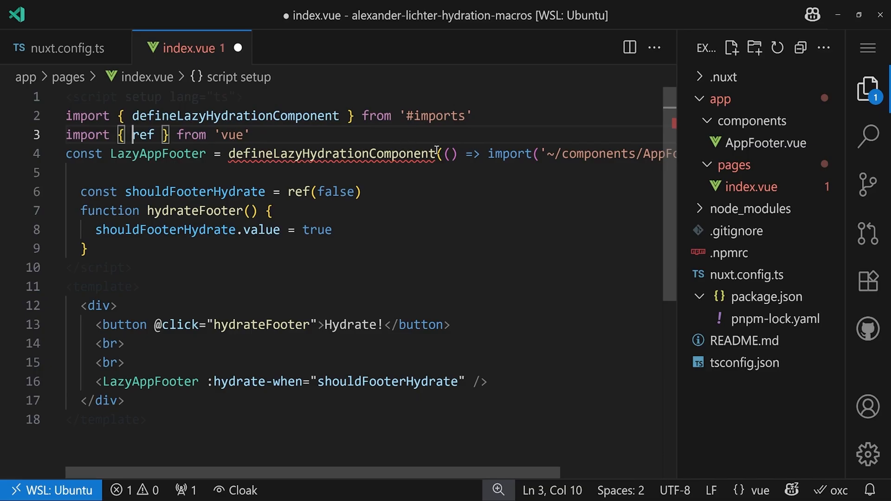
key("Enter")
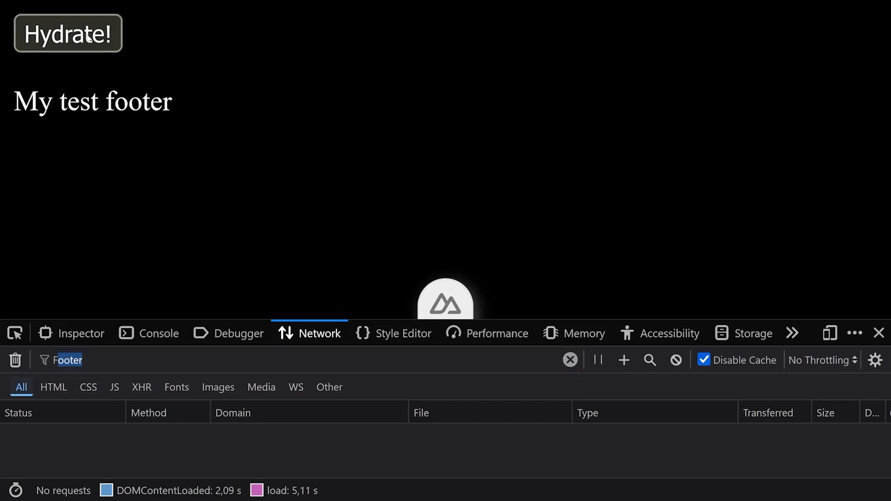
Hydrate the footer so a single AppFooter.vue request appears only then
left_click(67, 33)
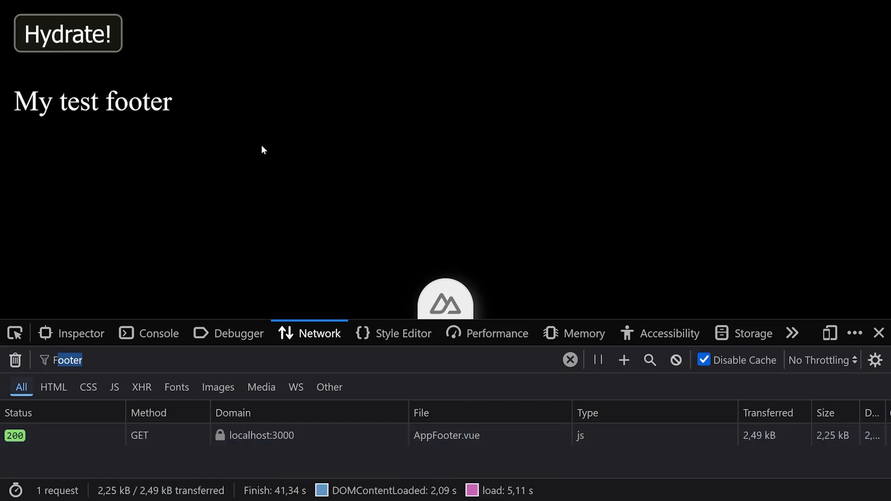
mouse_move(287, 166)
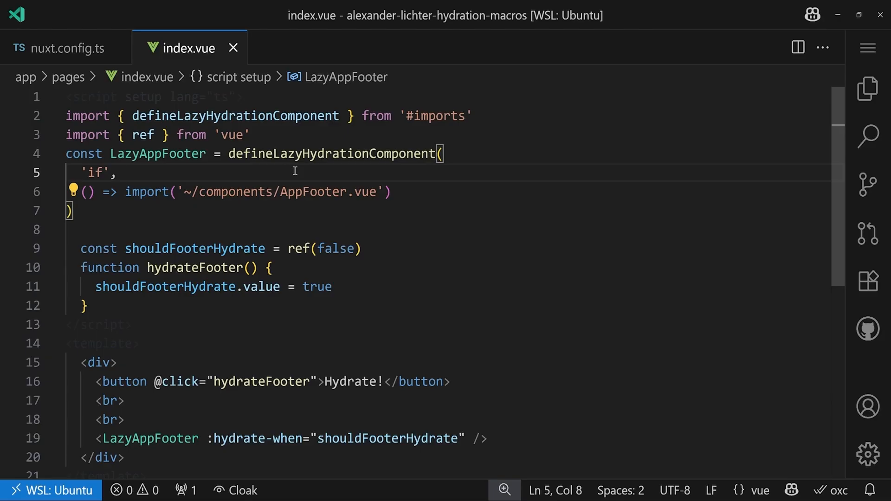
mouse_move(111, 151)
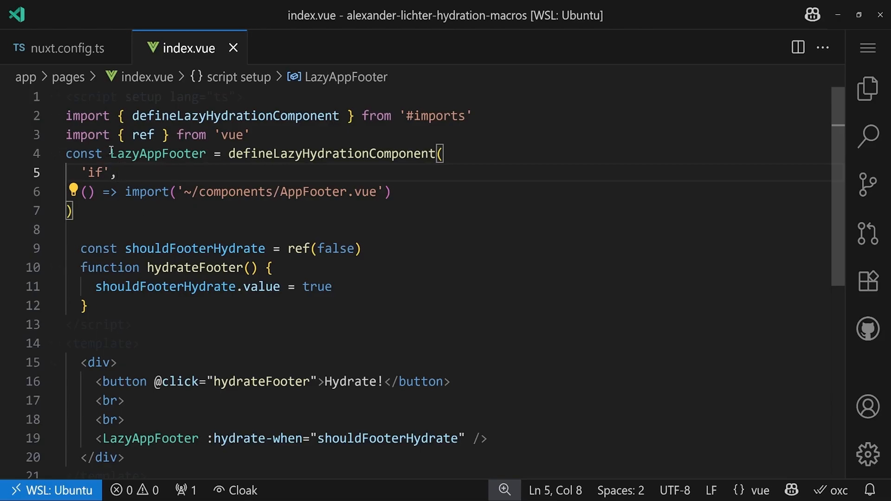
left_click_drag(82, 172, 72, 211)
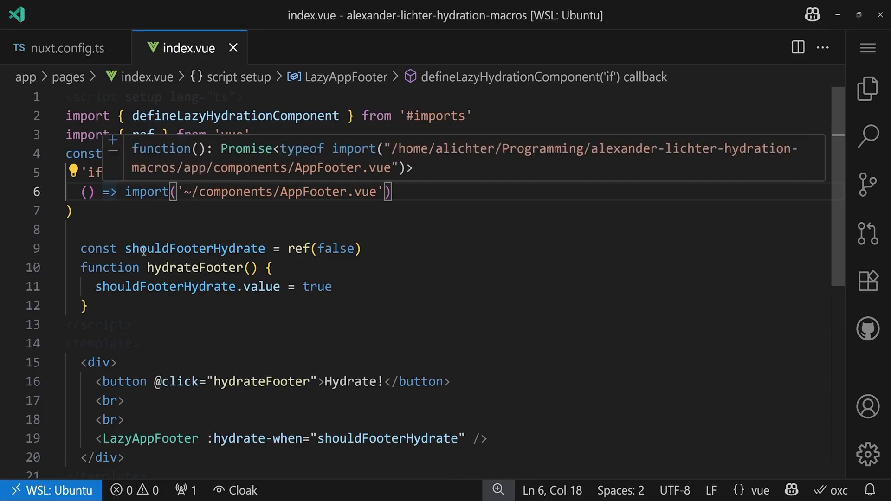
left_click_drag(201, 438, 436, 438)
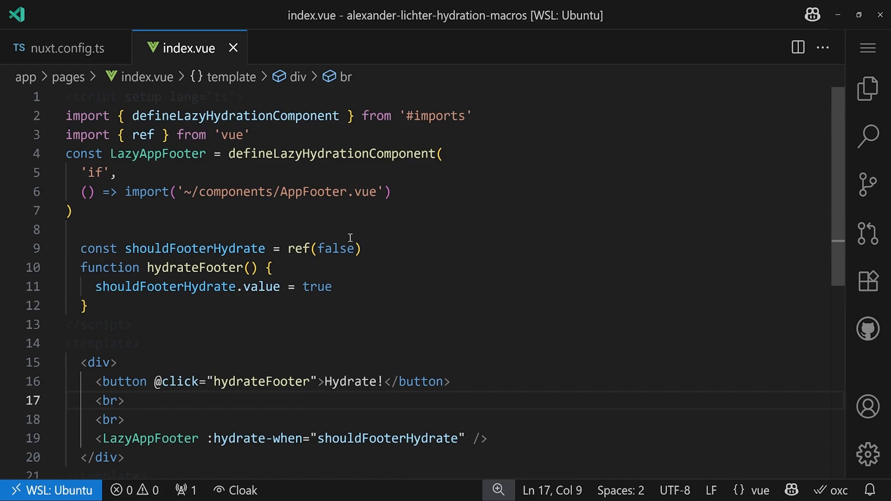
mouse_move(230, 391)
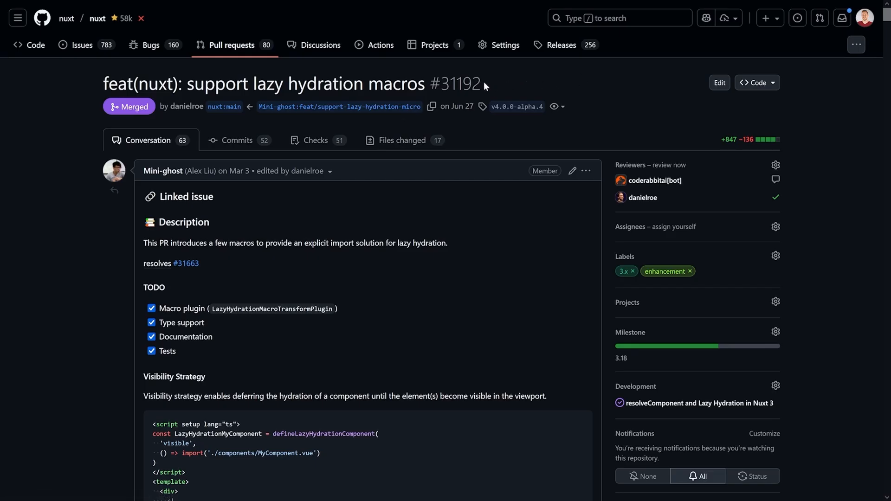
mouse_move(96, 78)
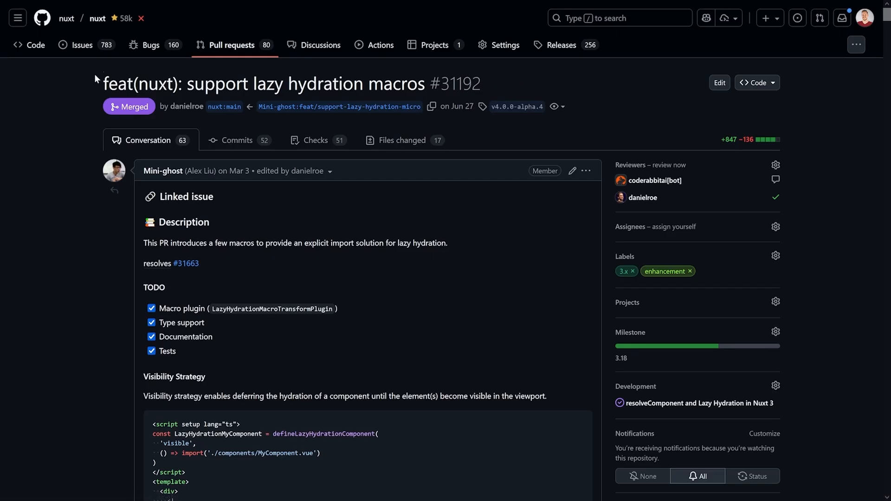
mouse_move(113, 150)
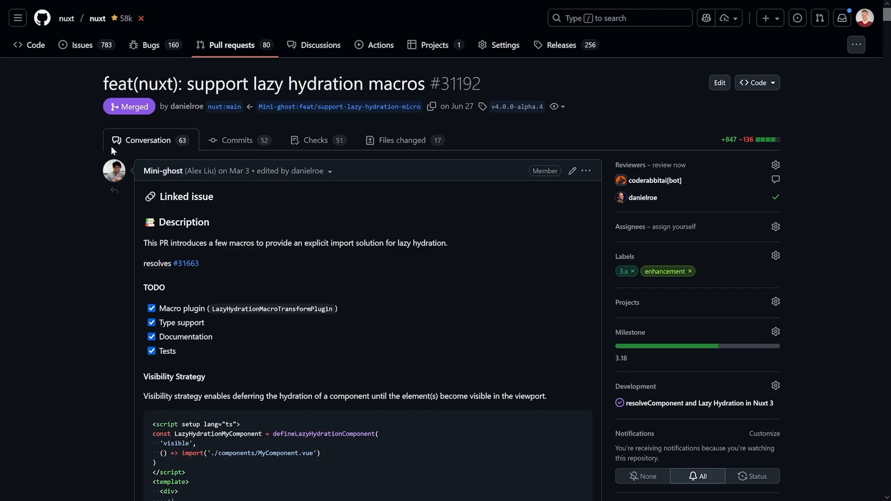
mouse_move(70, 116)
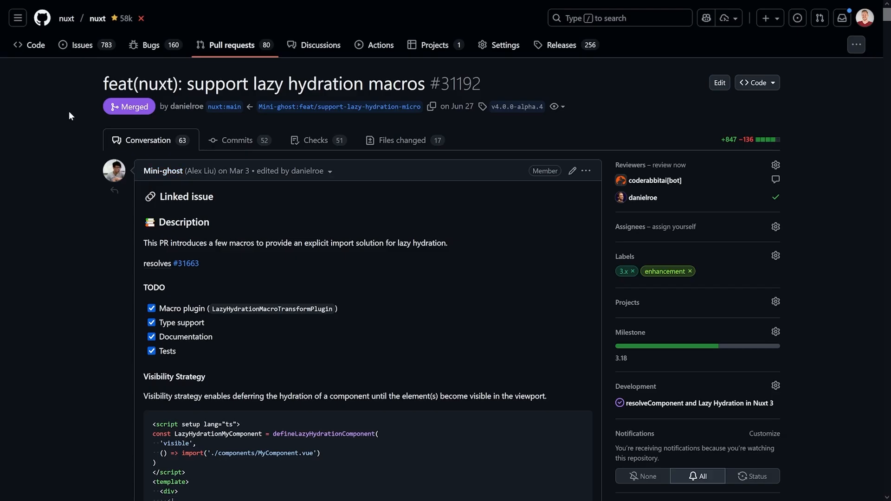
Scroll down the nuxt PR #31192 conversation to its merge and release mentions
scroll("down", 3)
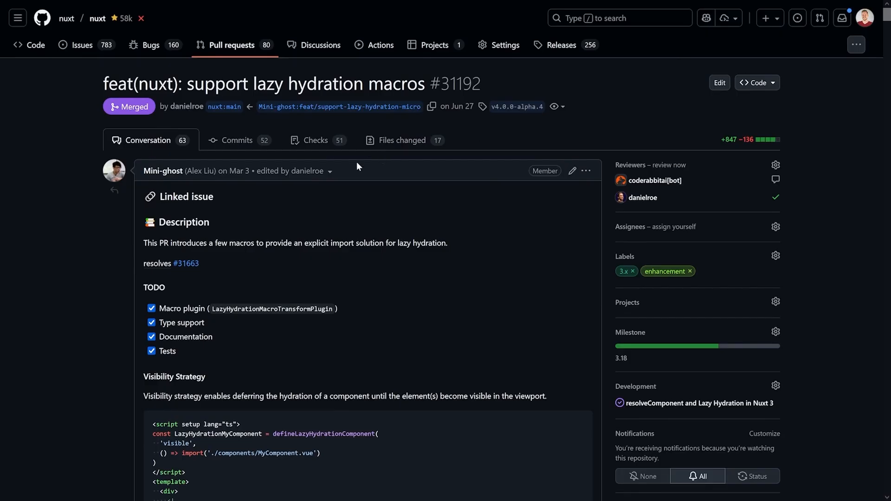
scroll("down", 3)
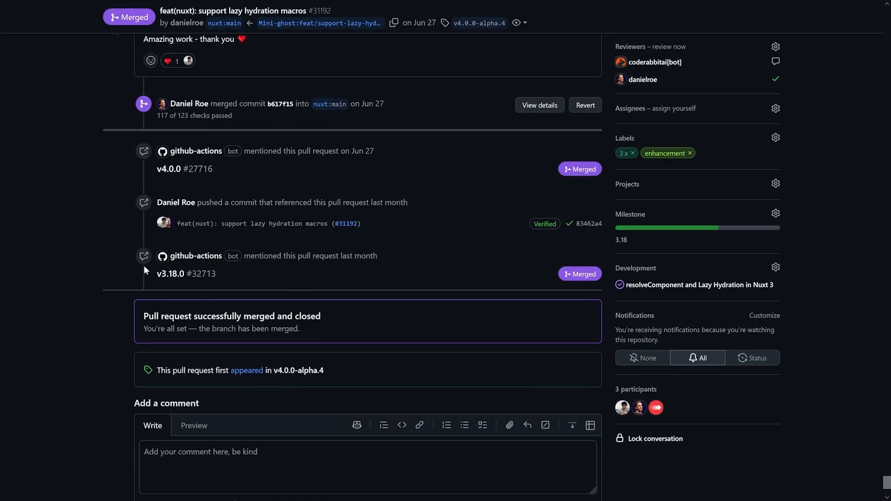